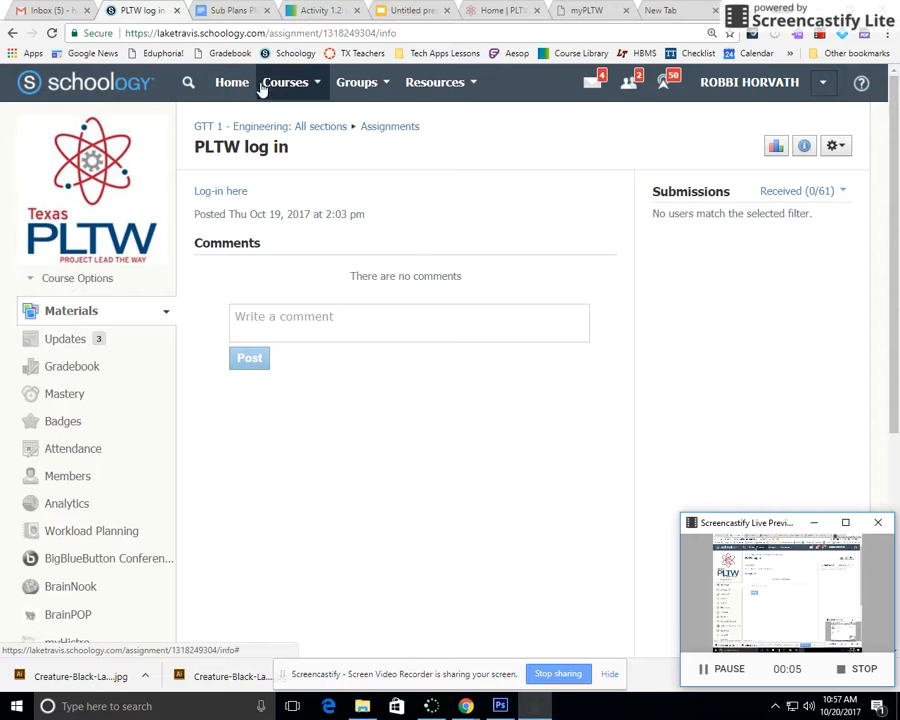
Reach the PLTW log-in assignment in the GTT 1 Engineering course on Schoology
left_click(284, 82)
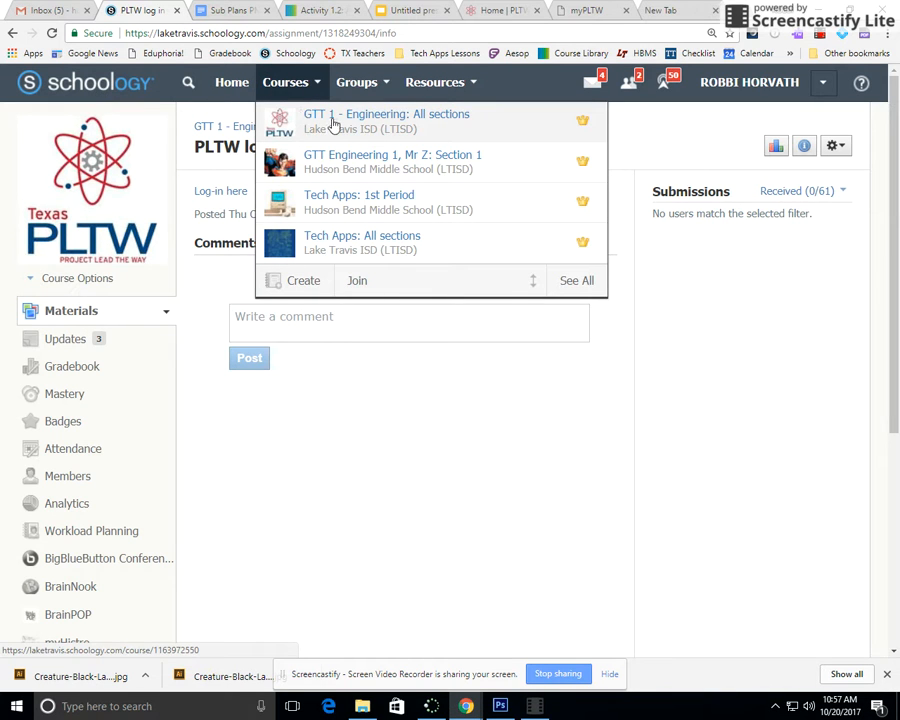
left_click(386, 112)
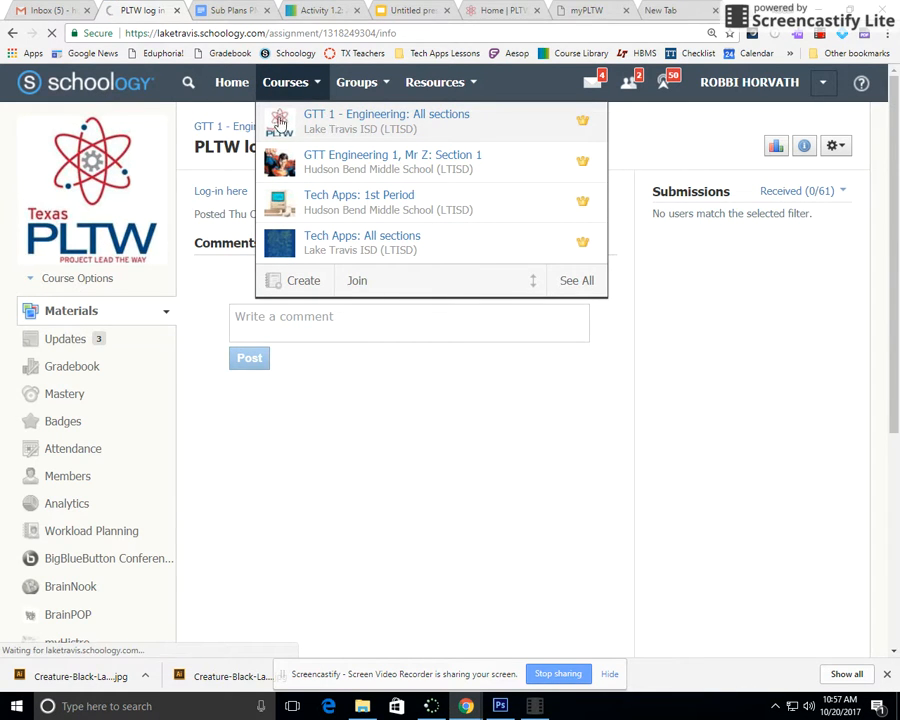
left_click(386, 120)
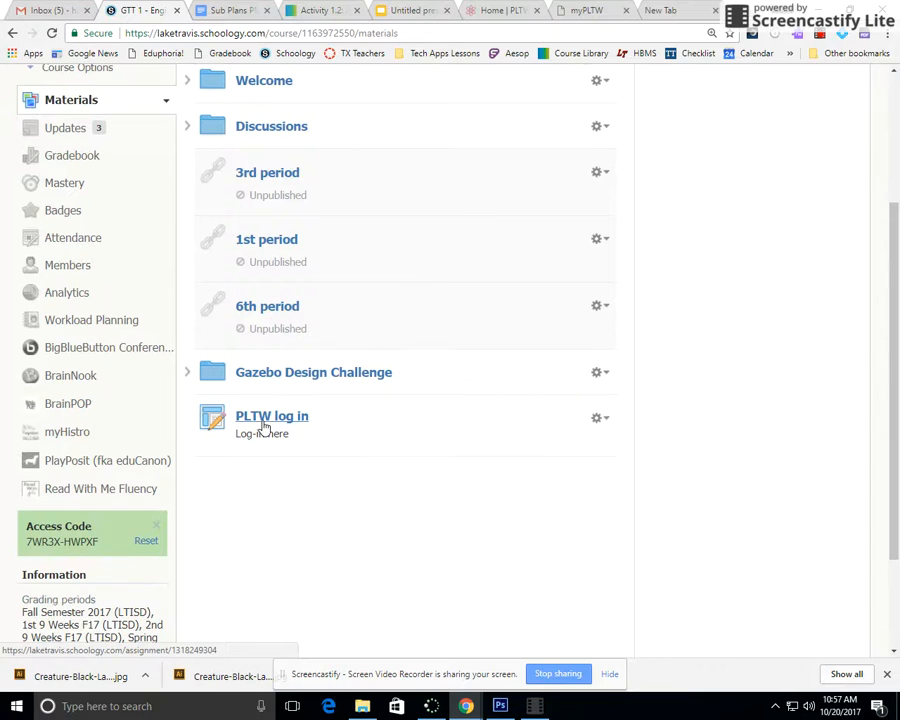
left_click(272, 416)
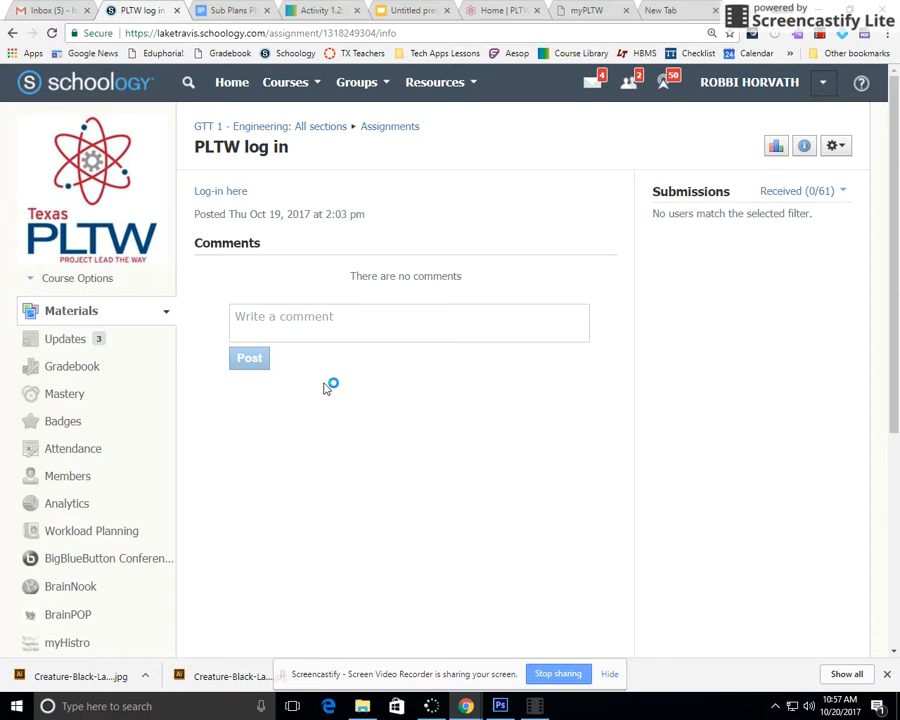
mouse_move(220, 192)
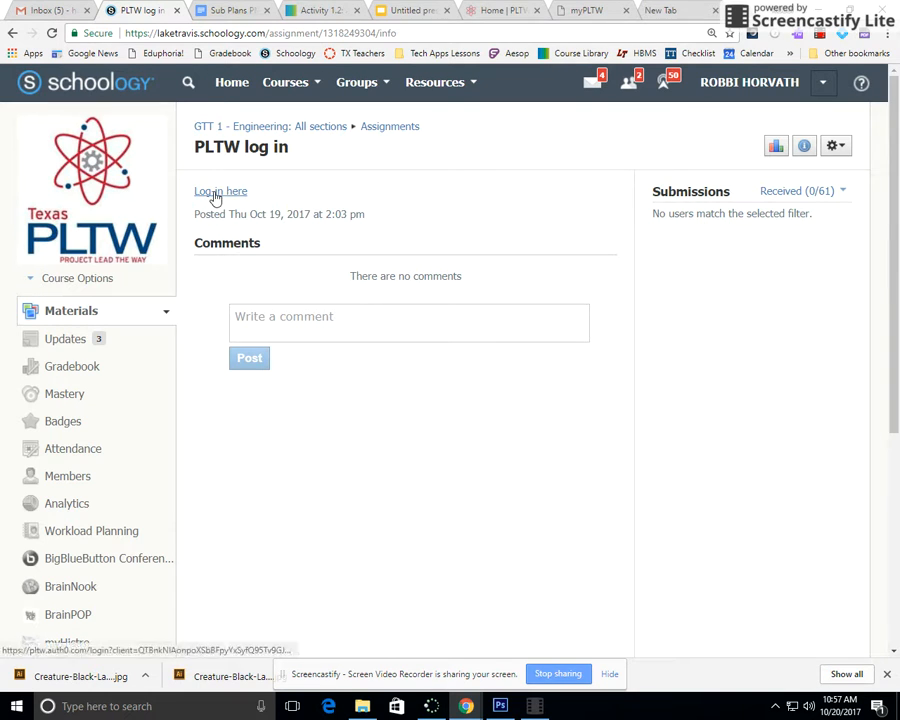
Follow the myPLTW link and sign in as a student to reach the Course Library
left_click(220, 192)
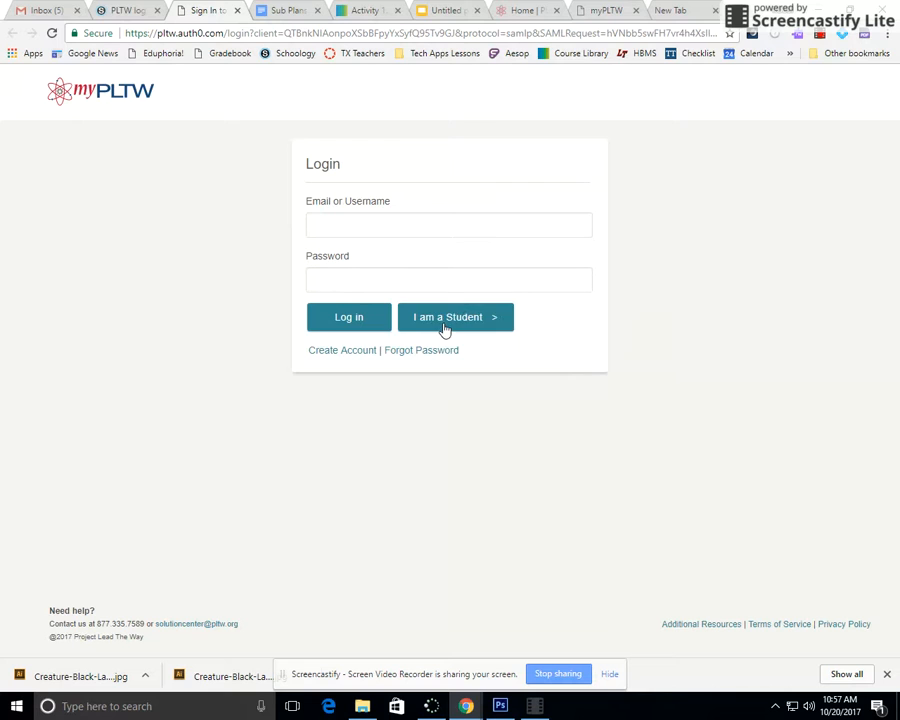
left_click(448, 316)
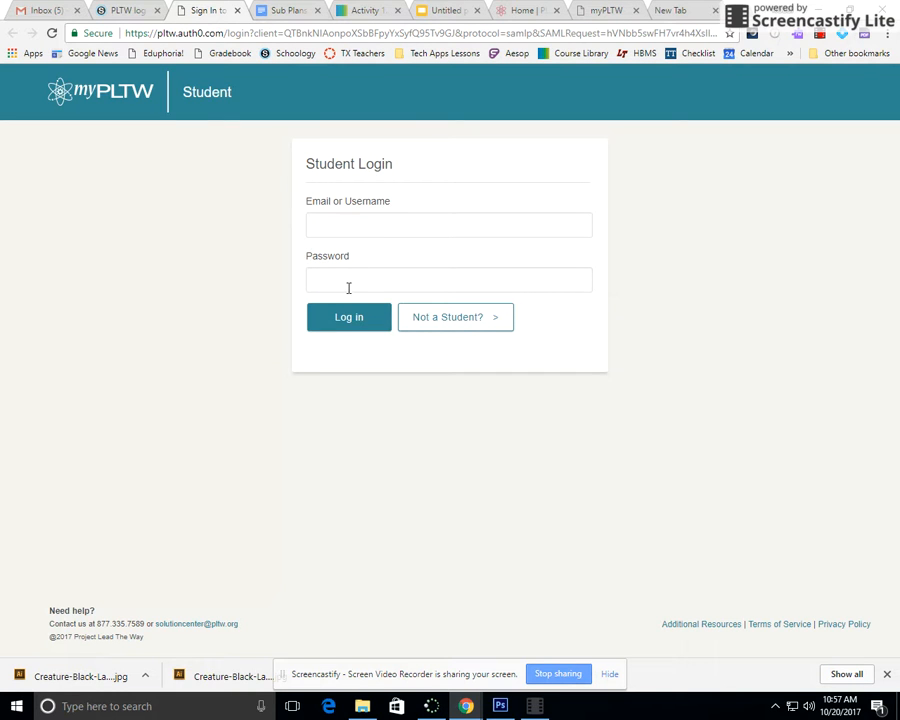
left_click(368, 10)
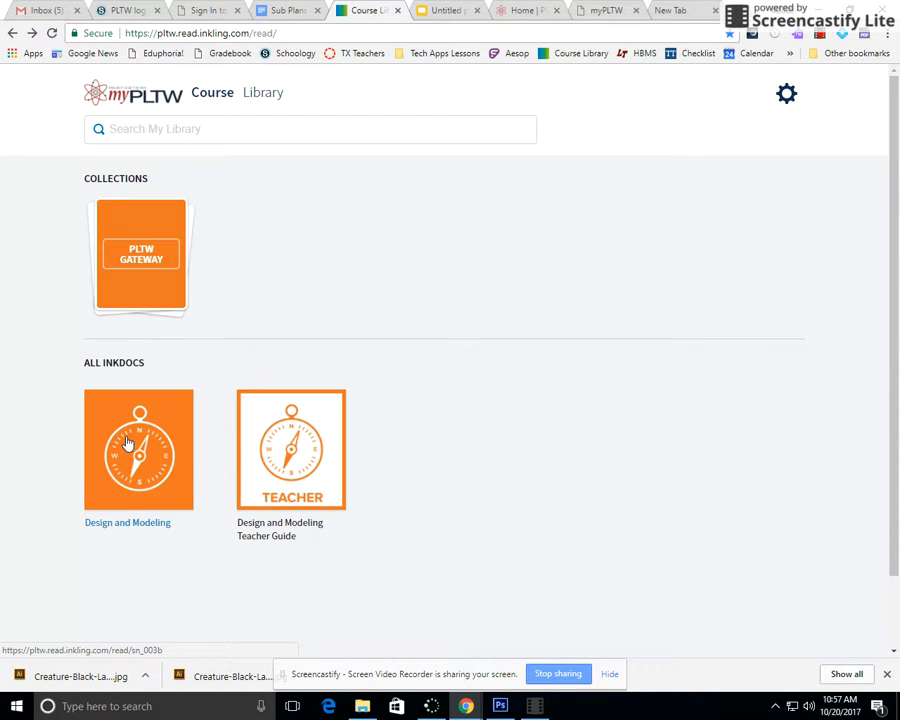
Open the Design and Modeling book to Lesson 1: Introduction to Design
left_click(138, 450)
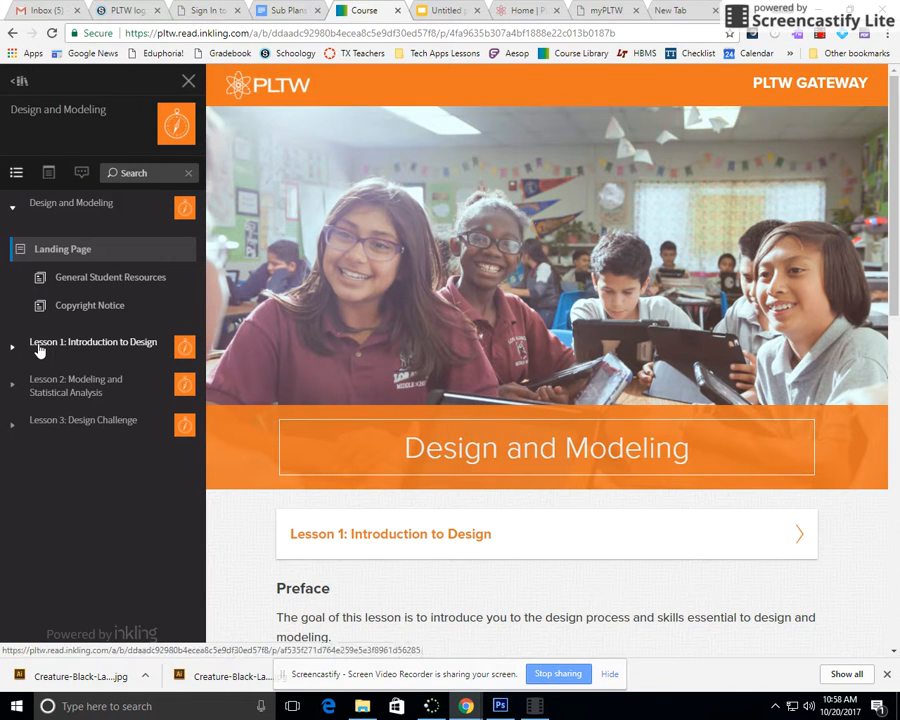
left_click(92, 342)
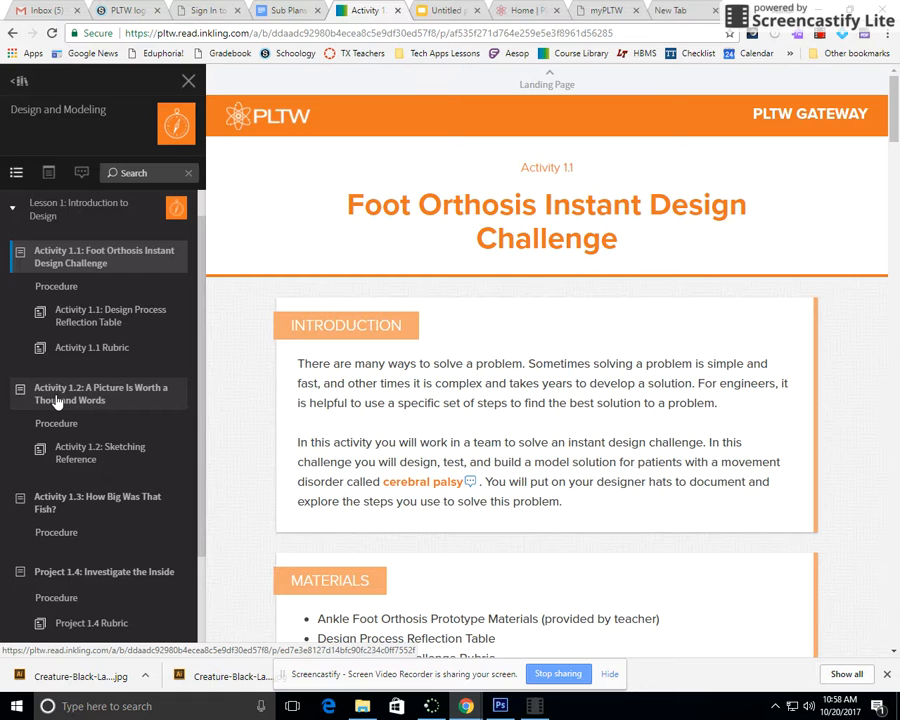
Open Activity 1.2 and scroll past the video to its Materials and Procedure sections
left_click(100, 392)
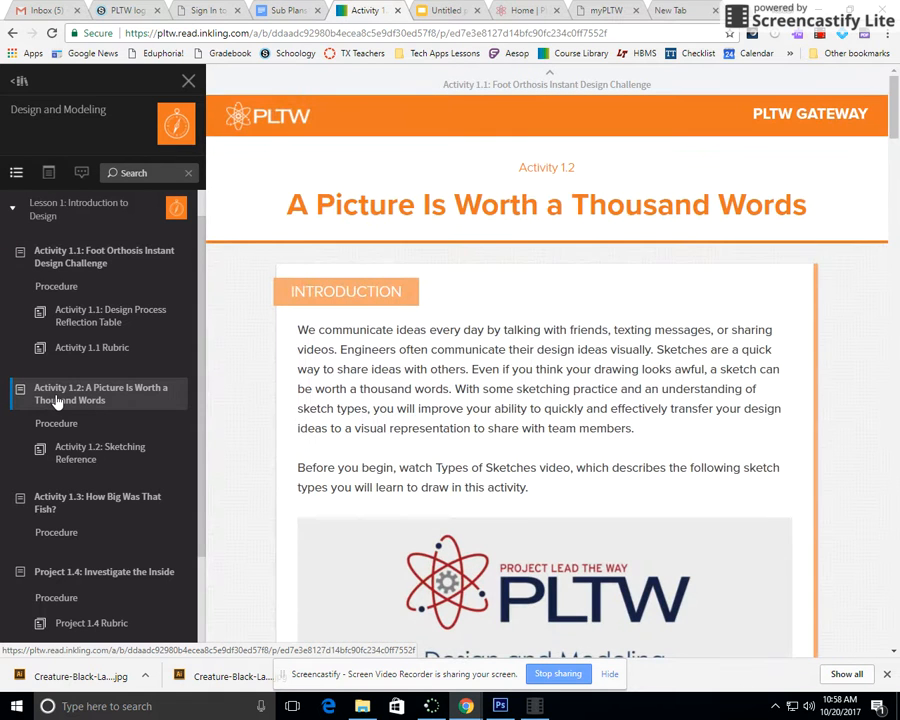
scroll("down", 3)
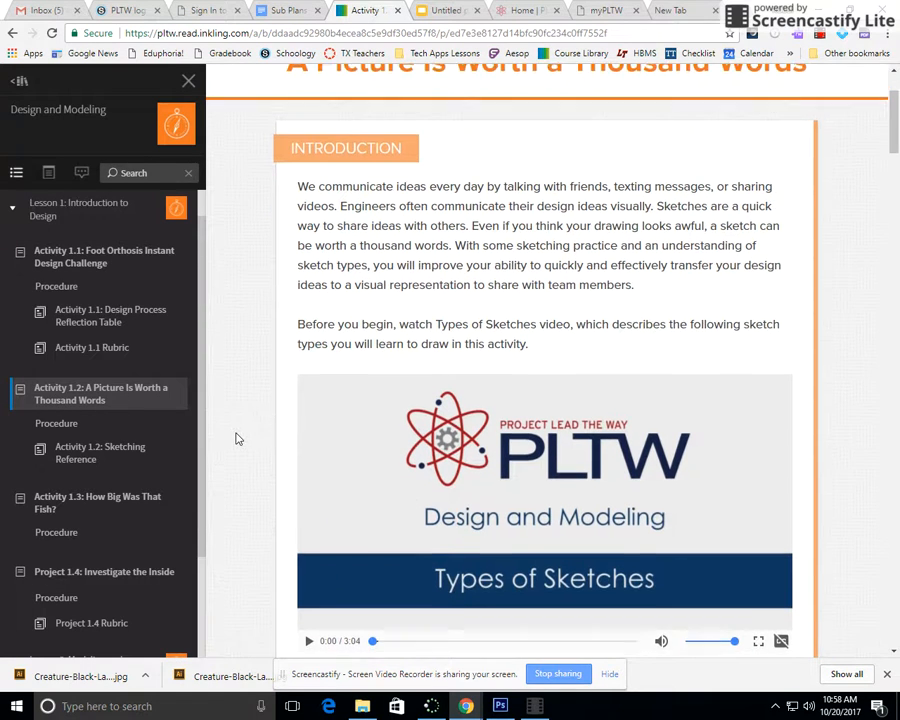
scroll("down", 3)
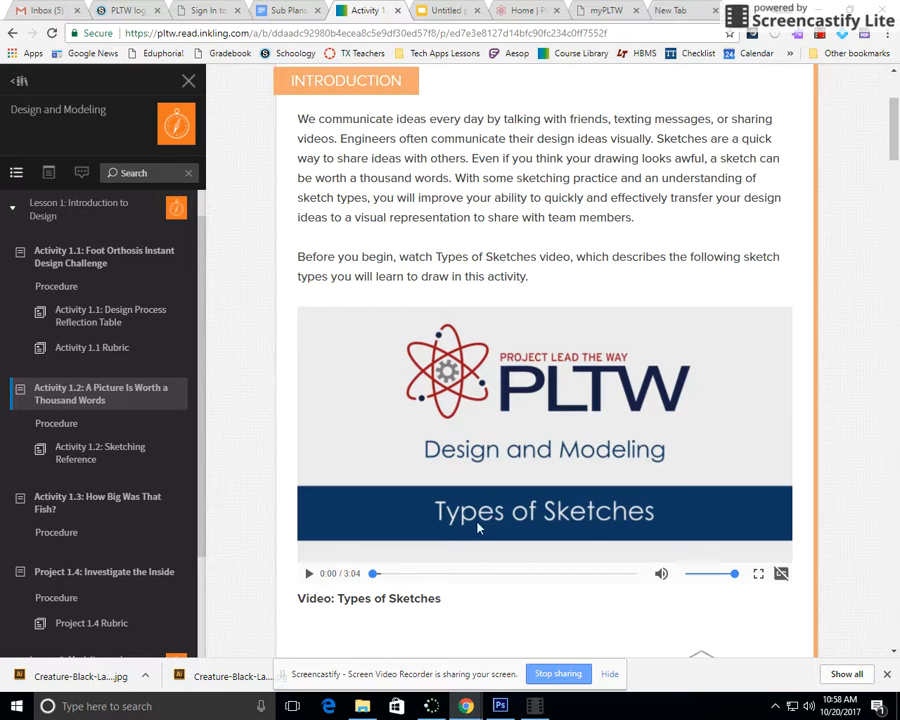
scroll("down", 3)
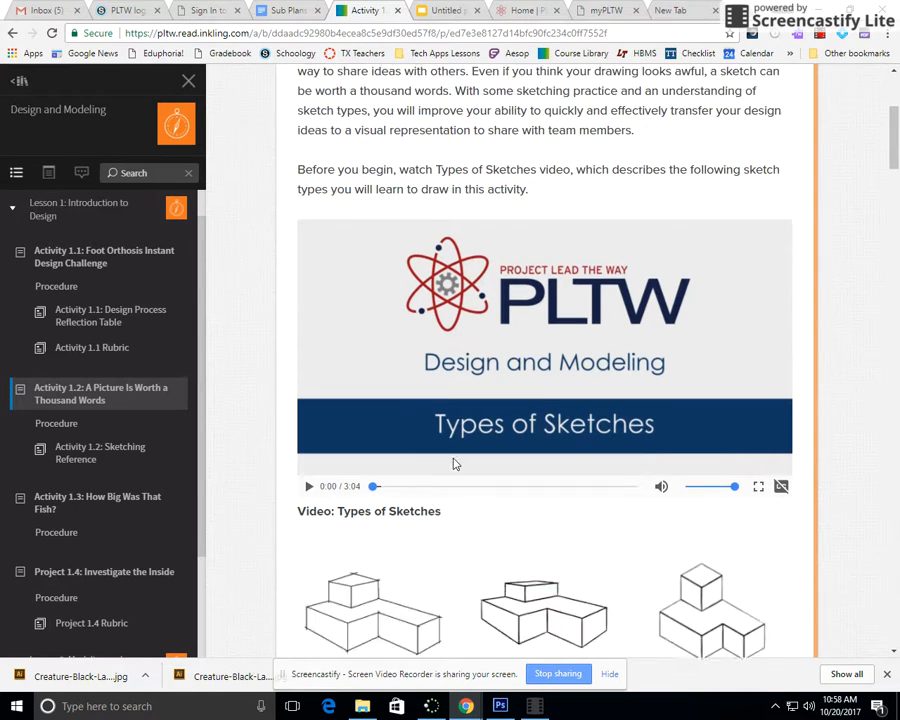
scroll("down", 3)
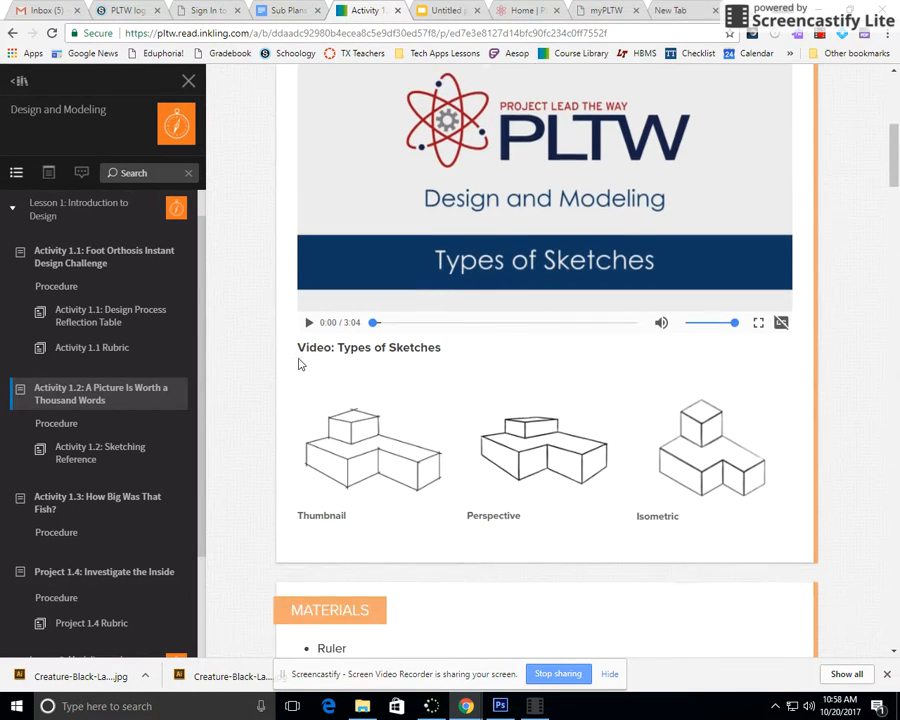
scroll("down", 3)
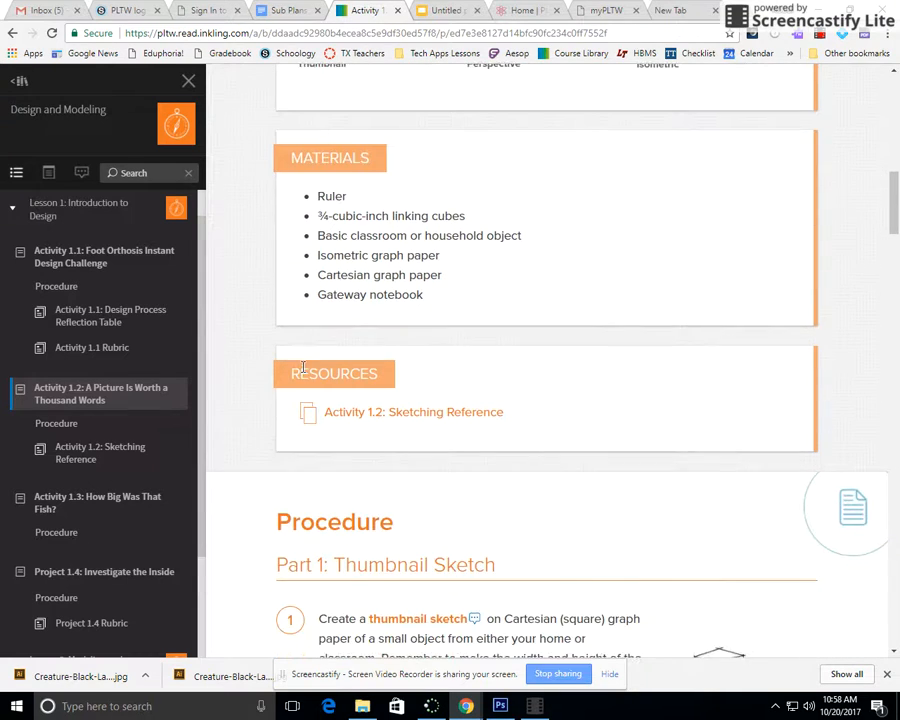
Scroll until Part 1: Thumbnail Sketch is fully readable, with Part 2: Isometric Sketch appearing
scroll("down", 3)
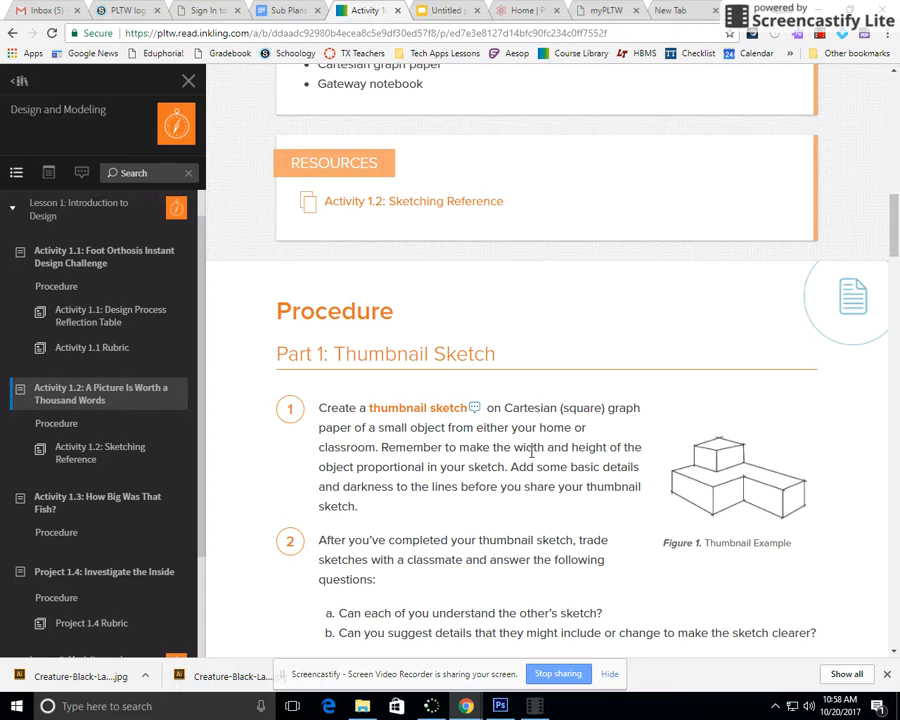
mouse_move(376, 442)
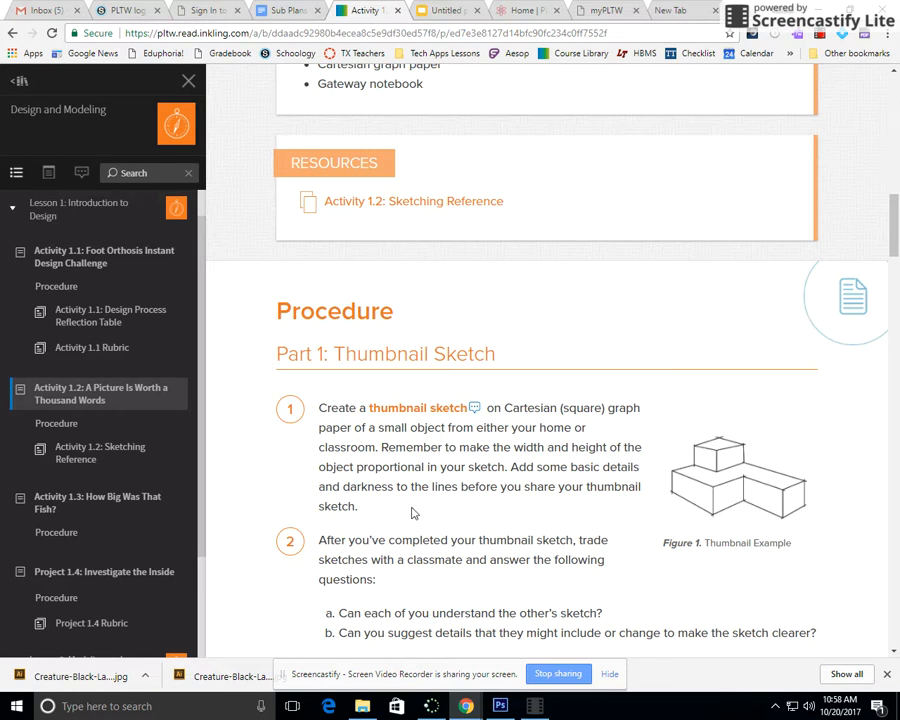
mouse_move(408, 510)
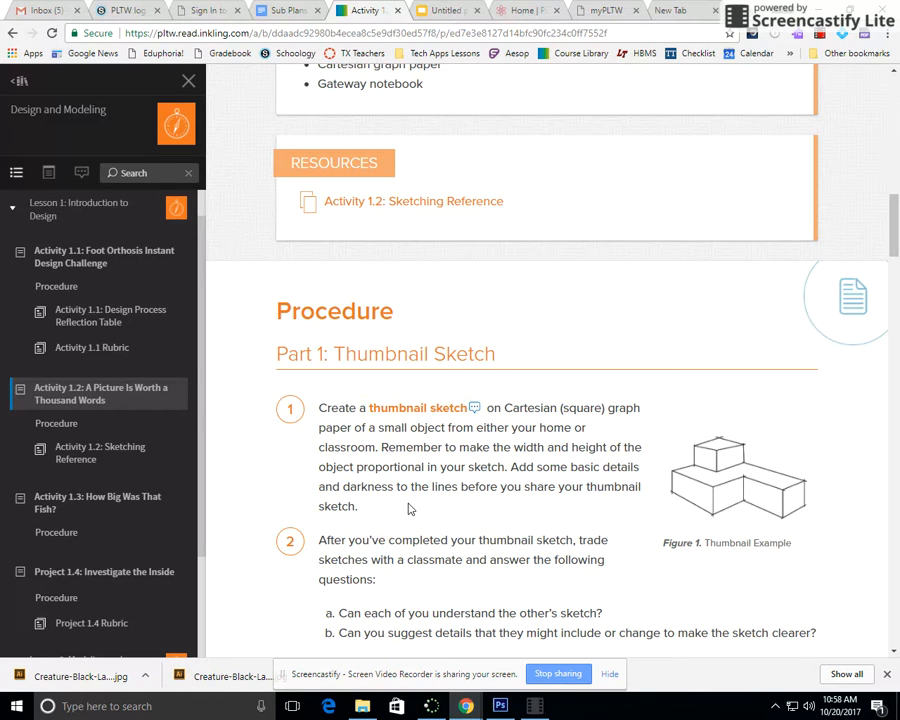
scroll("down", 3)
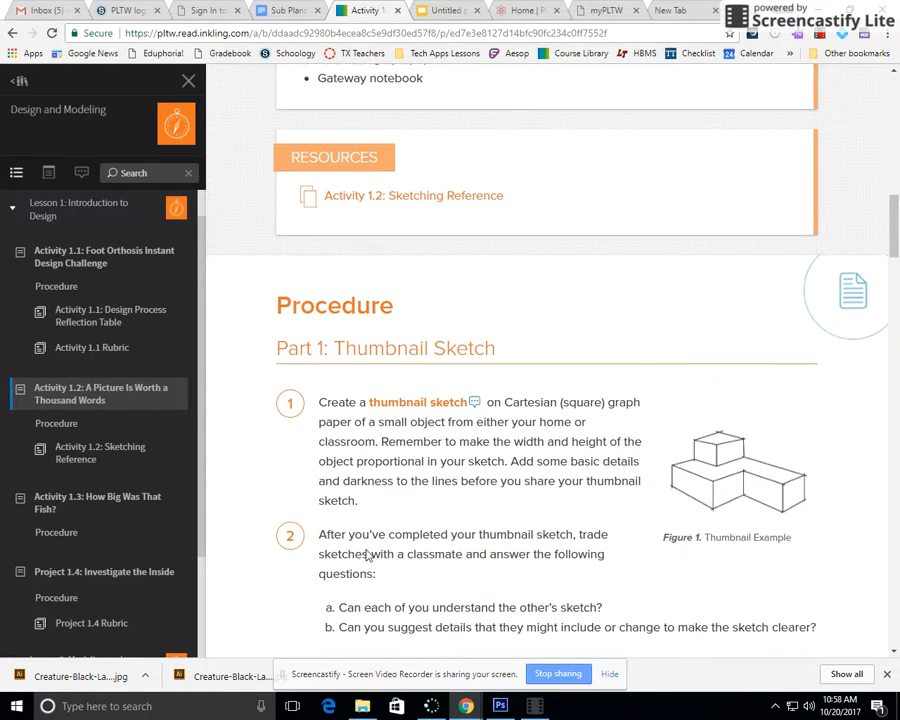
scroll("down", 3)
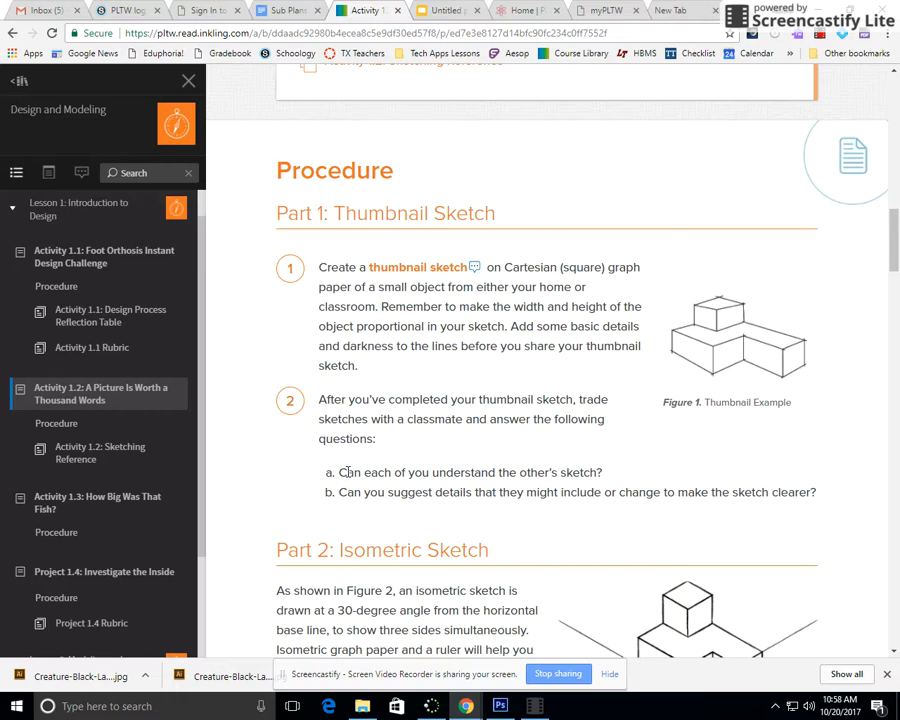
mouse_move(336, 482)
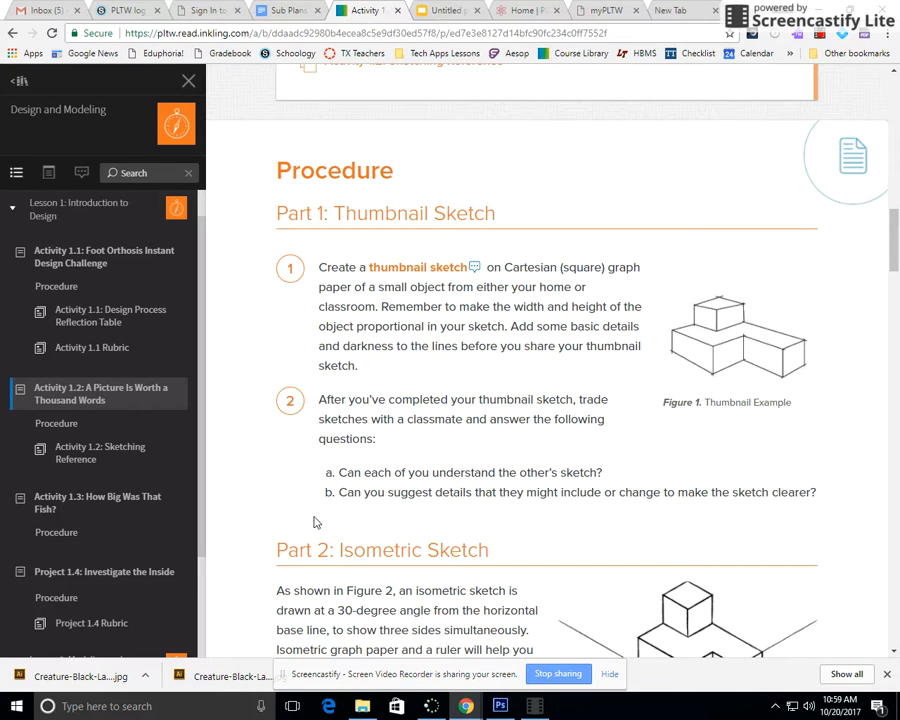
mouse_move(768, 500)
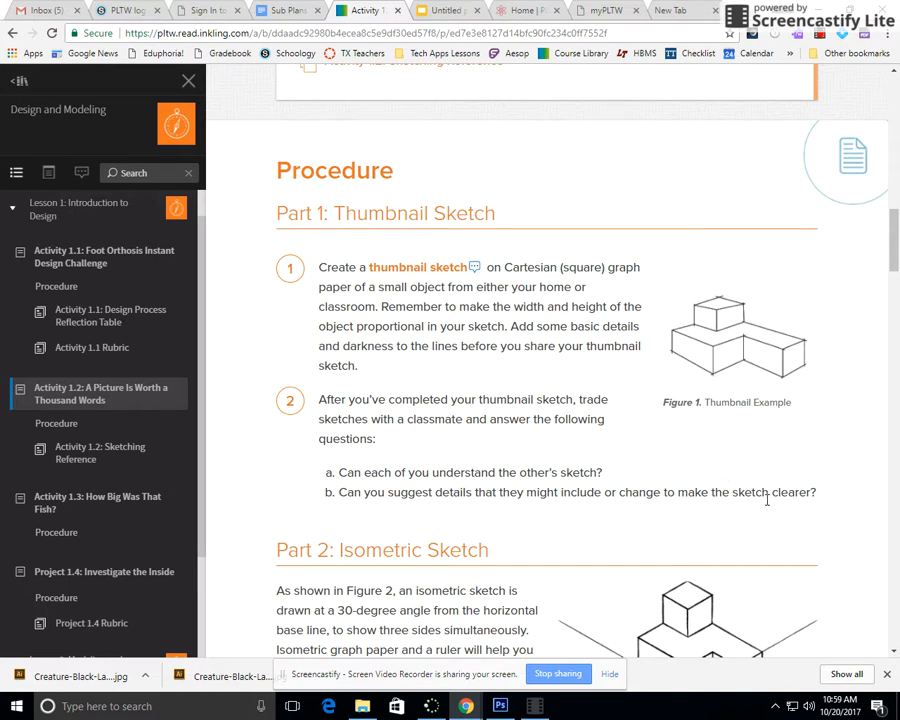
mouse_move(418, 492)
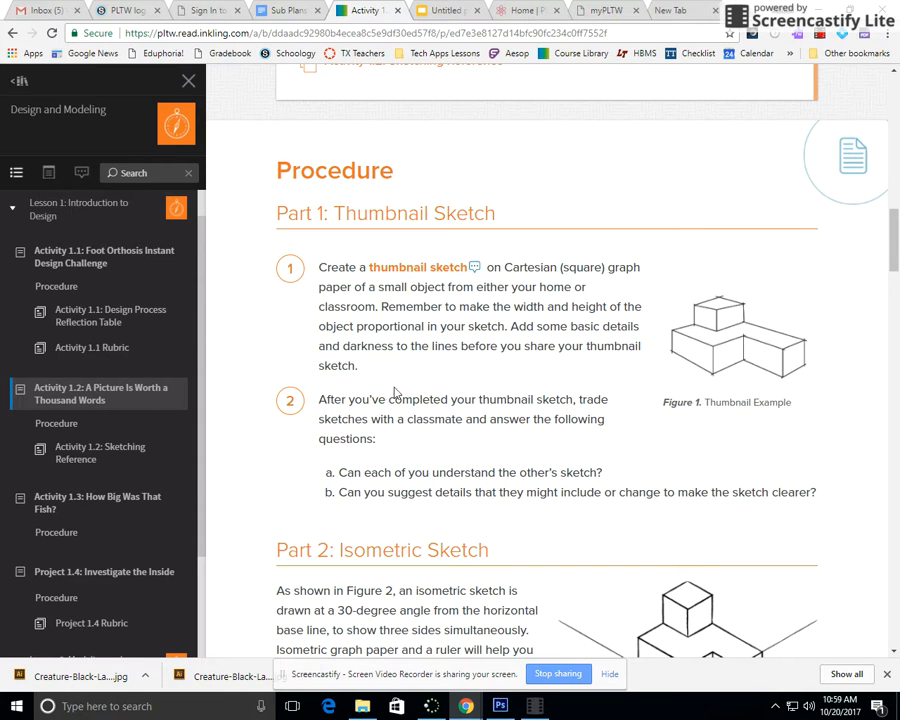
mouse_move(378, 444)
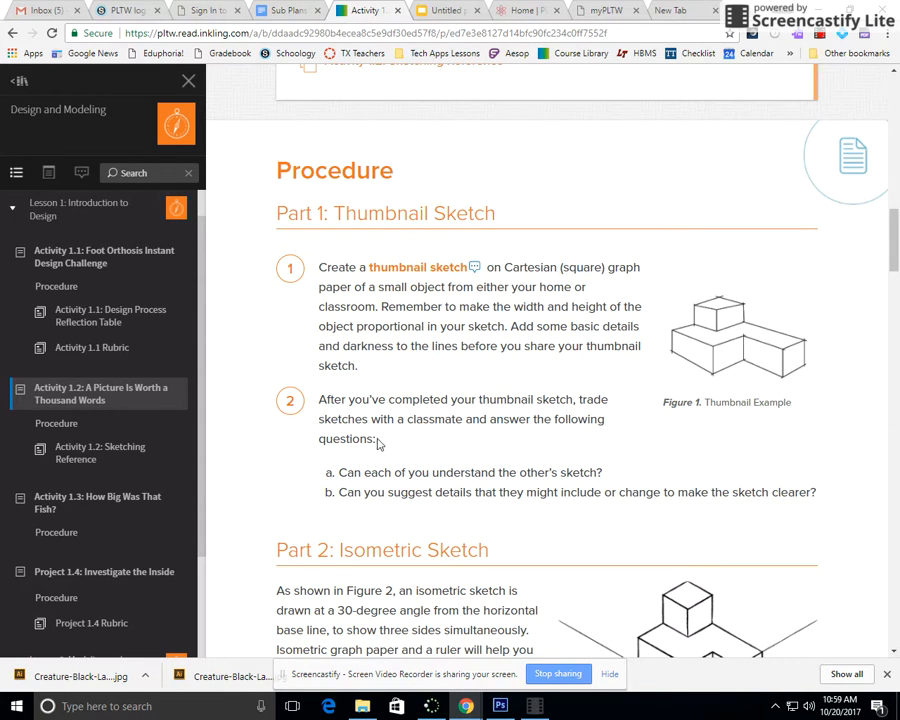